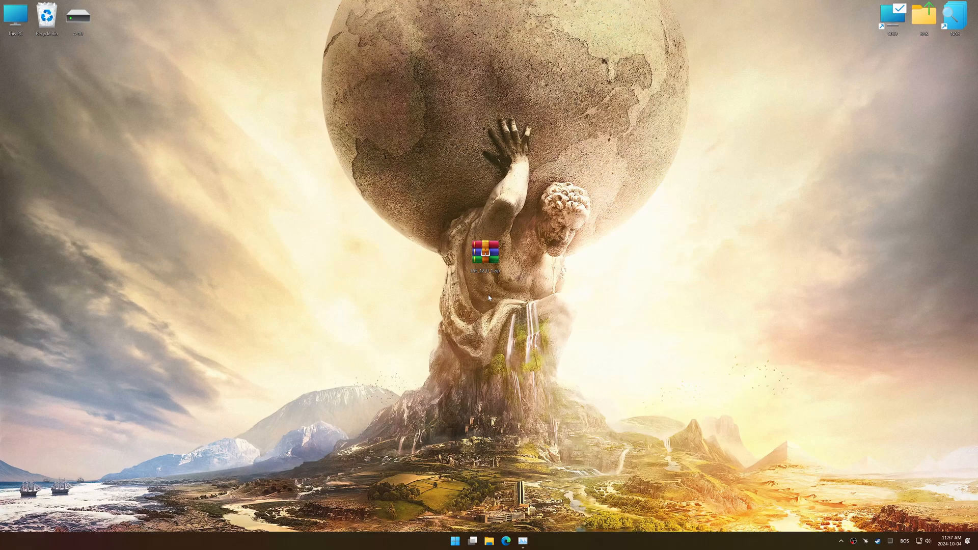
- Extract the archive and install Low Specs Experience, accepting the license and finishing setup
right_click(489, 256)
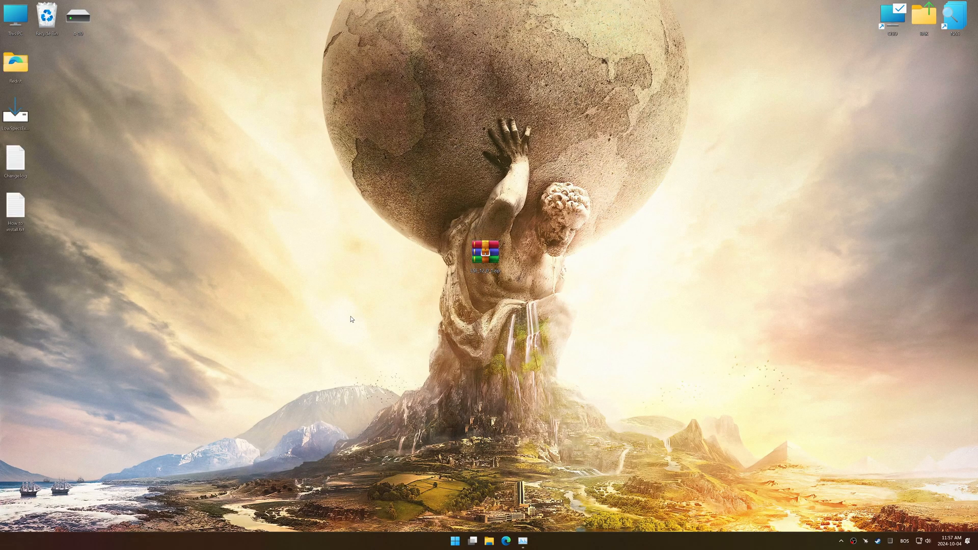
double_click(489, 253)
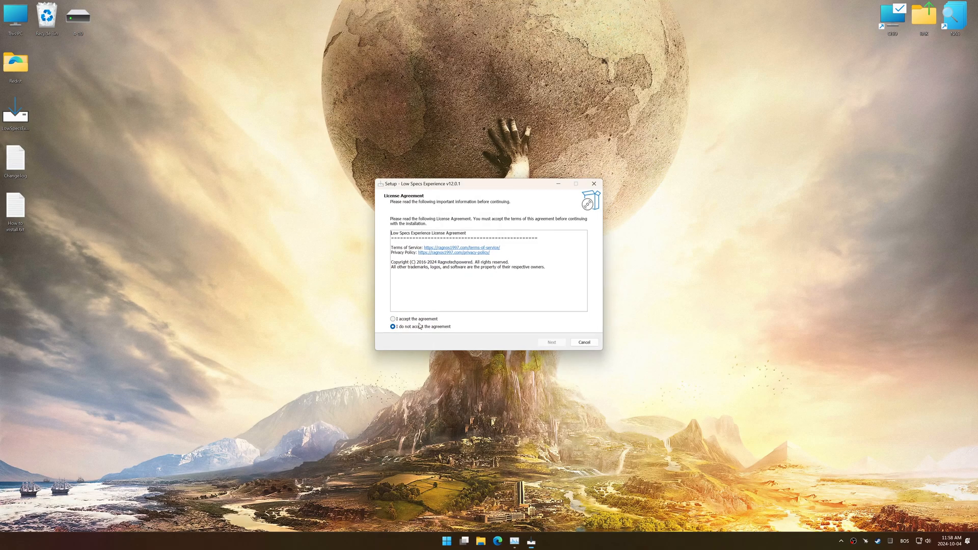
click(550, 342)
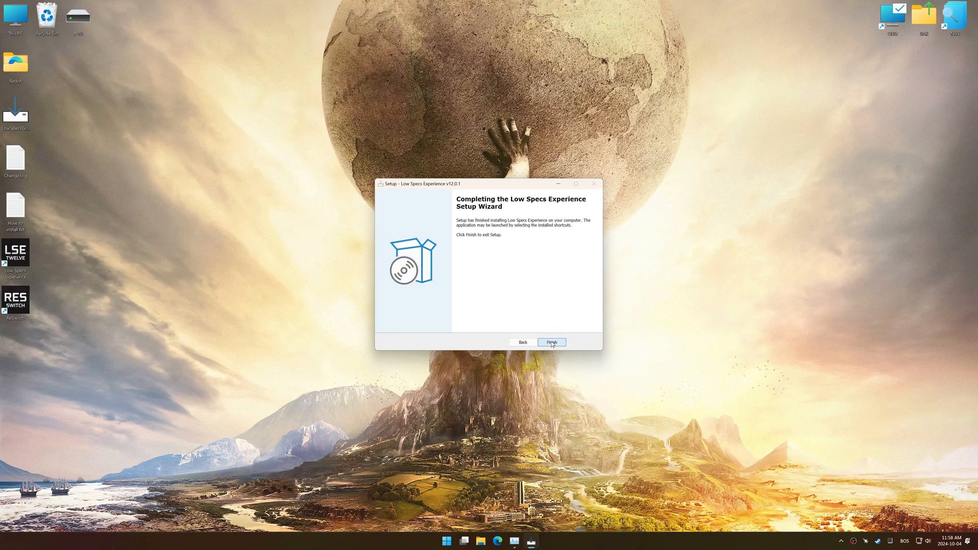
click(552, 342)
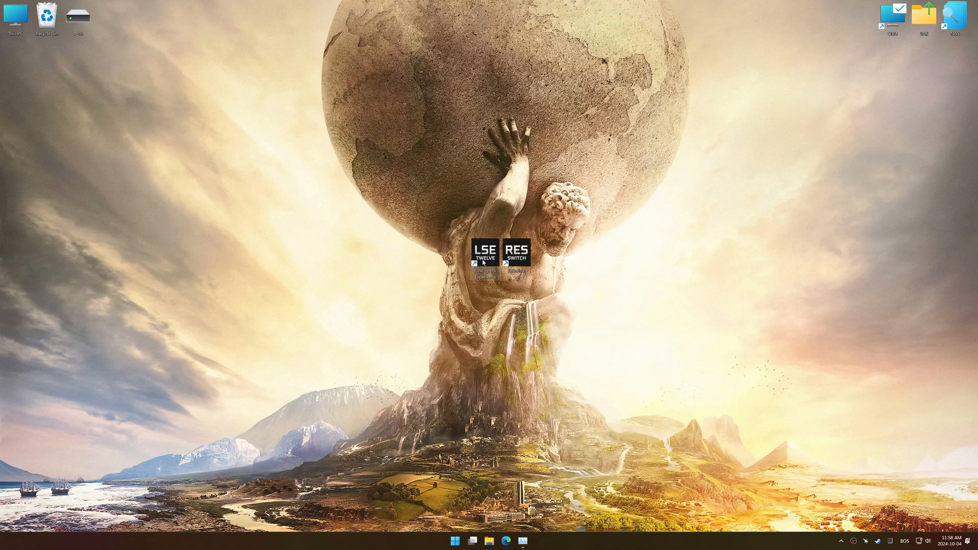
- Launch Low Specs Experience and browse the Optimization Catalog's list of supported games
double_click(483, 253)
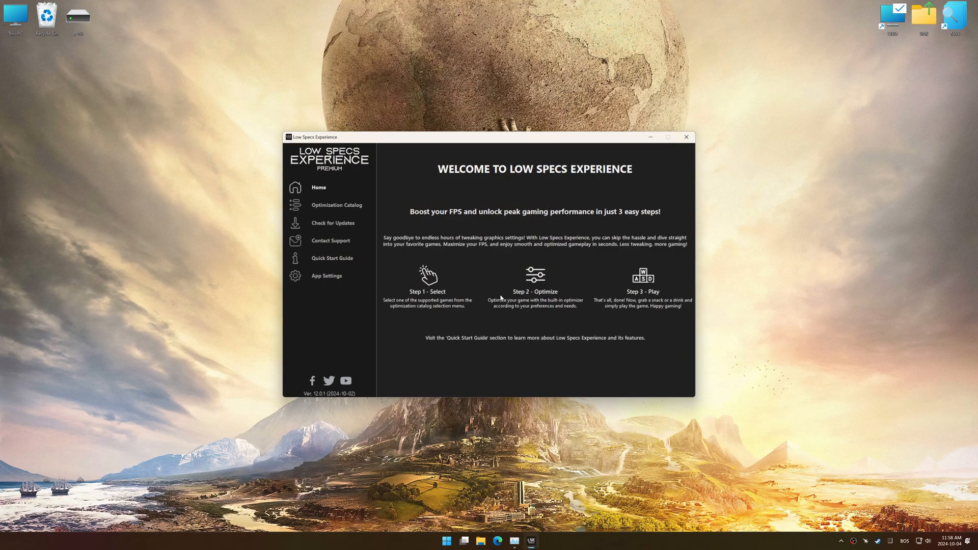
click(336, 205)
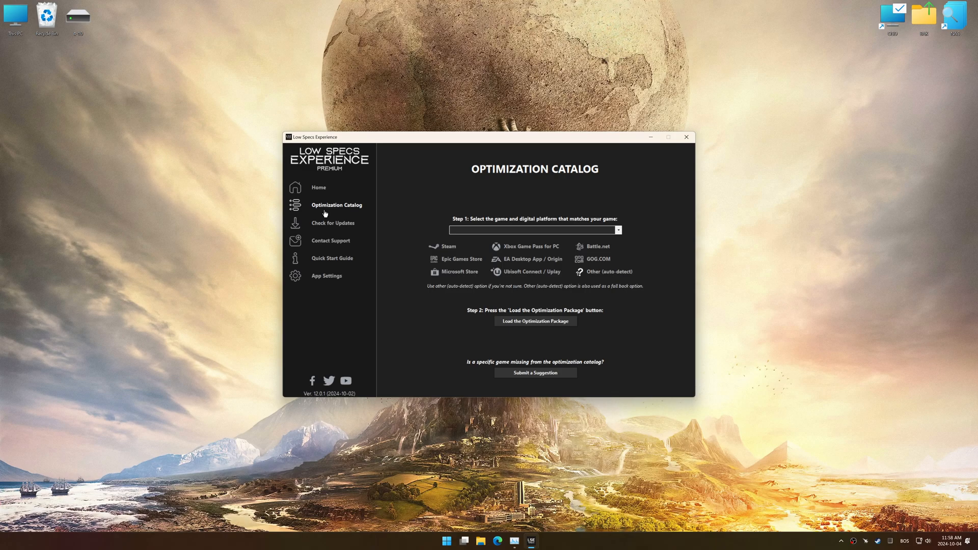
click(615, 230)
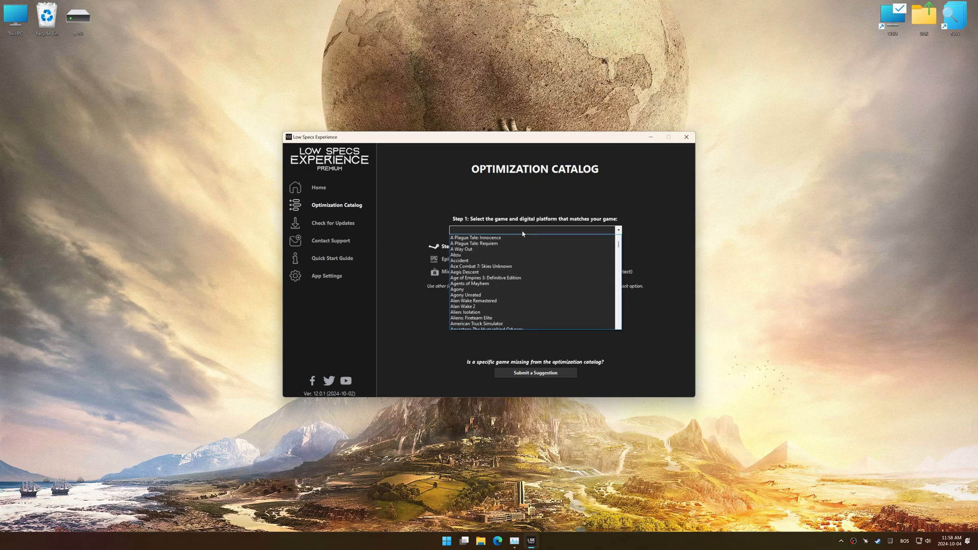
text(Call of Cthulhu)
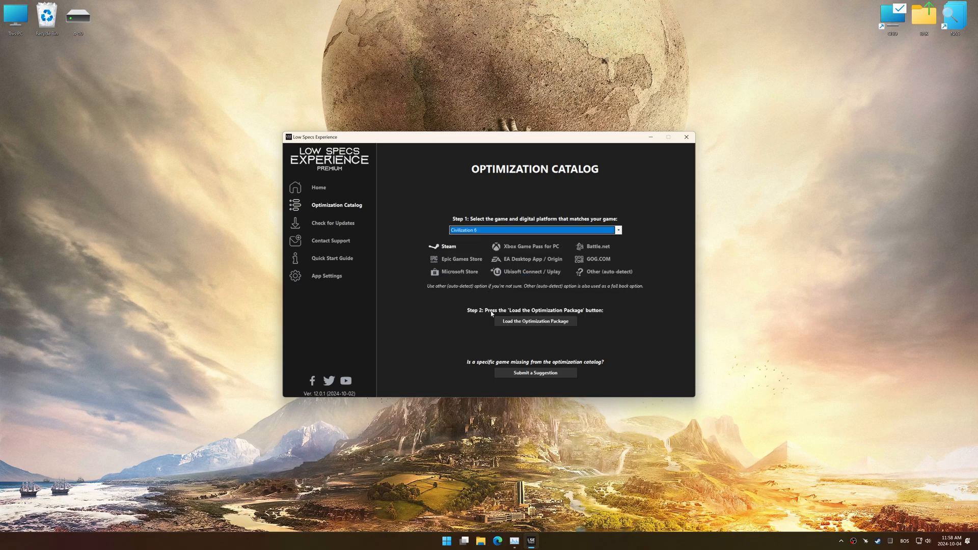
- Load the Civilization 6 (Steam) package and confirm the compatibility check
click(534, 320)
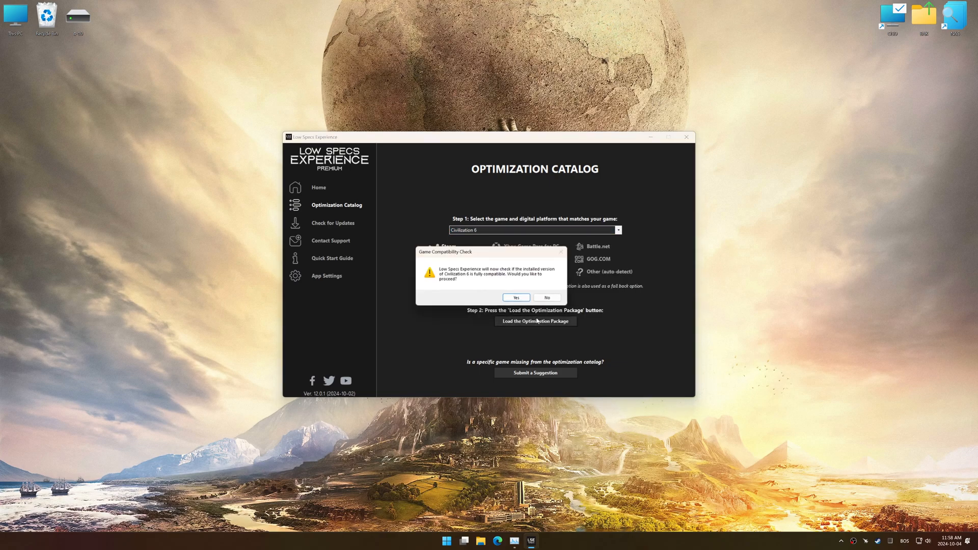
click(515, 298)
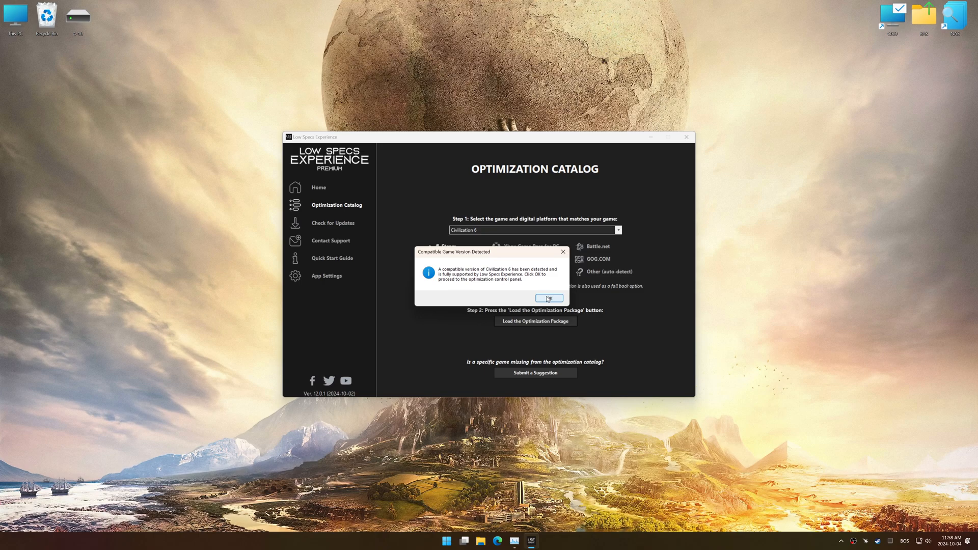
click(547, 298)
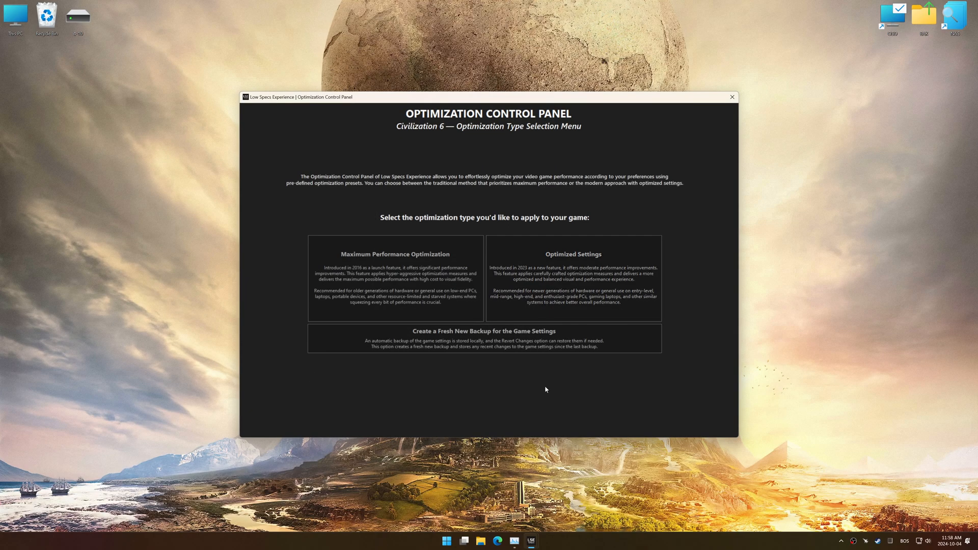
- Choose Optimized Settings on Balanced, set resolution 3840 x 2160 - 16:9, and execute
click(573, 278)
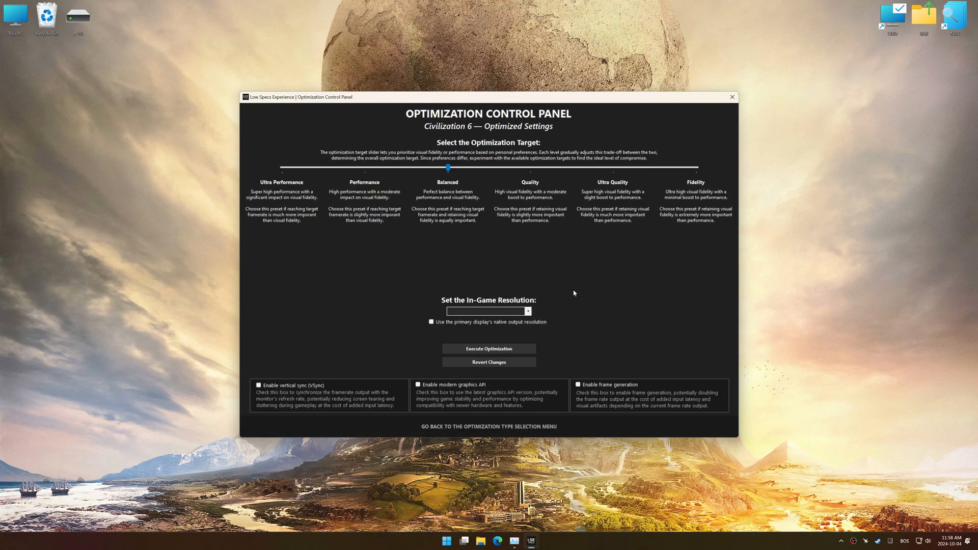
click(527, 311)
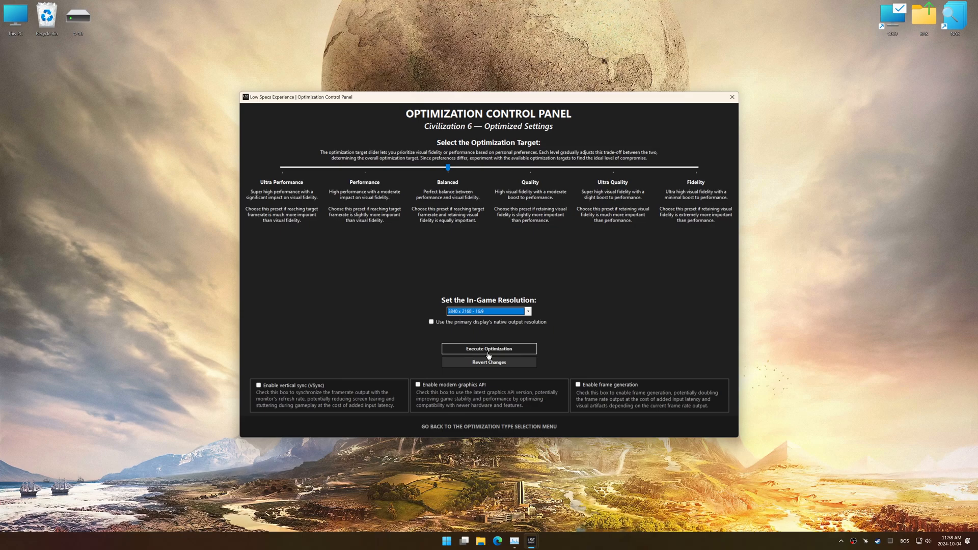
click(489, 348)
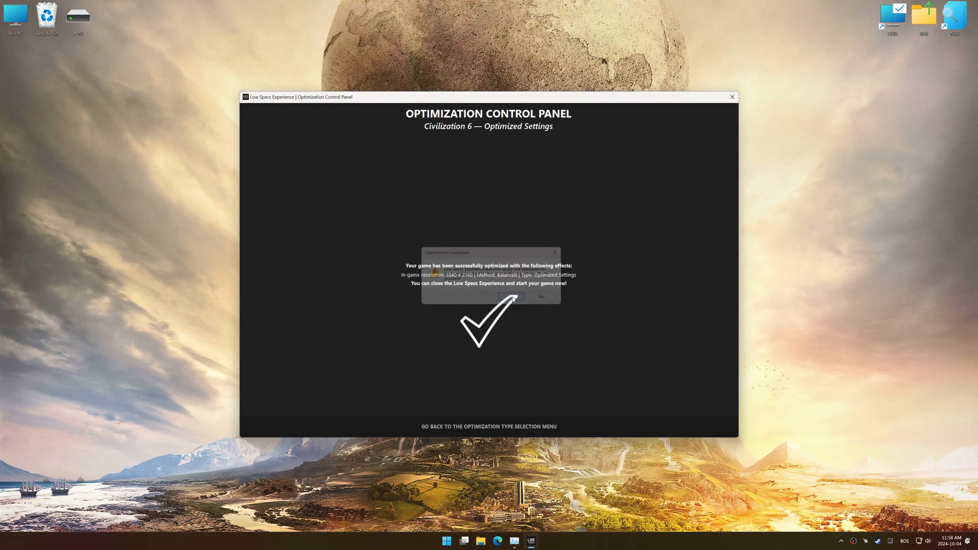
- Dismiss the success notice and confirm Revert Changes for Civilization 6
click(511, 296)
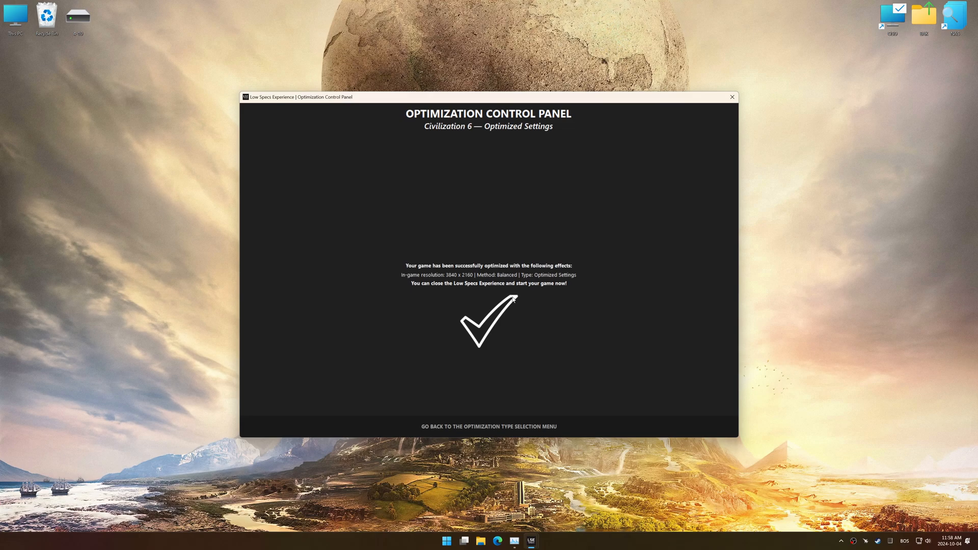
mouse_move(512, 410)
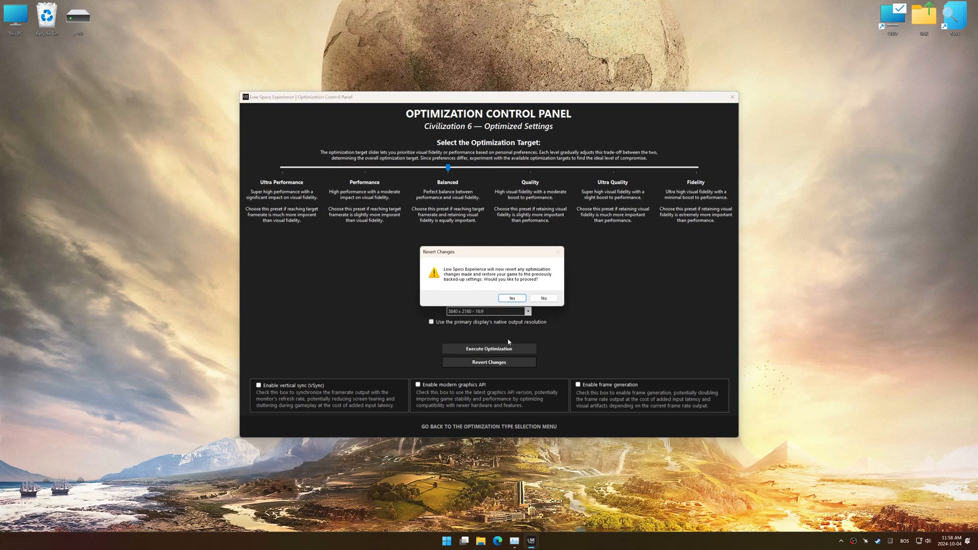
click(512, 298)
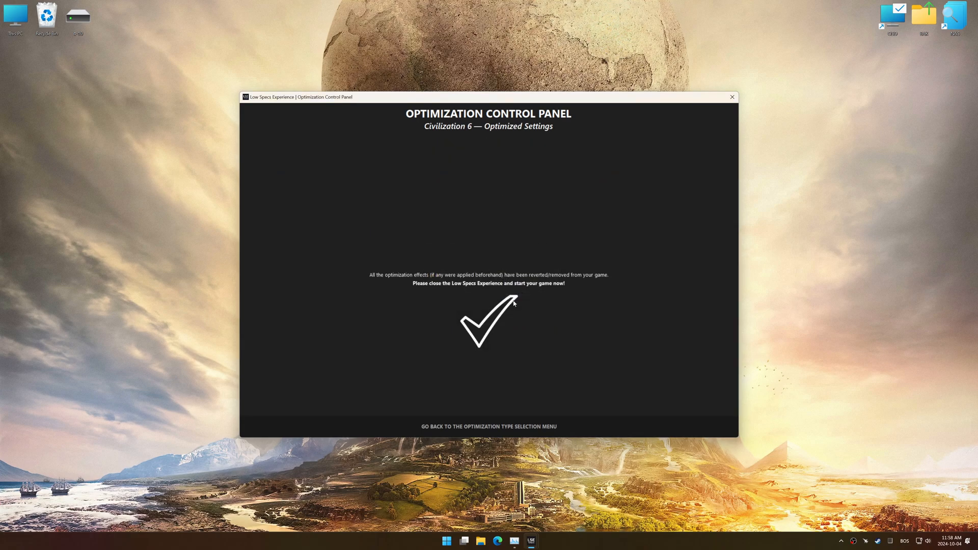